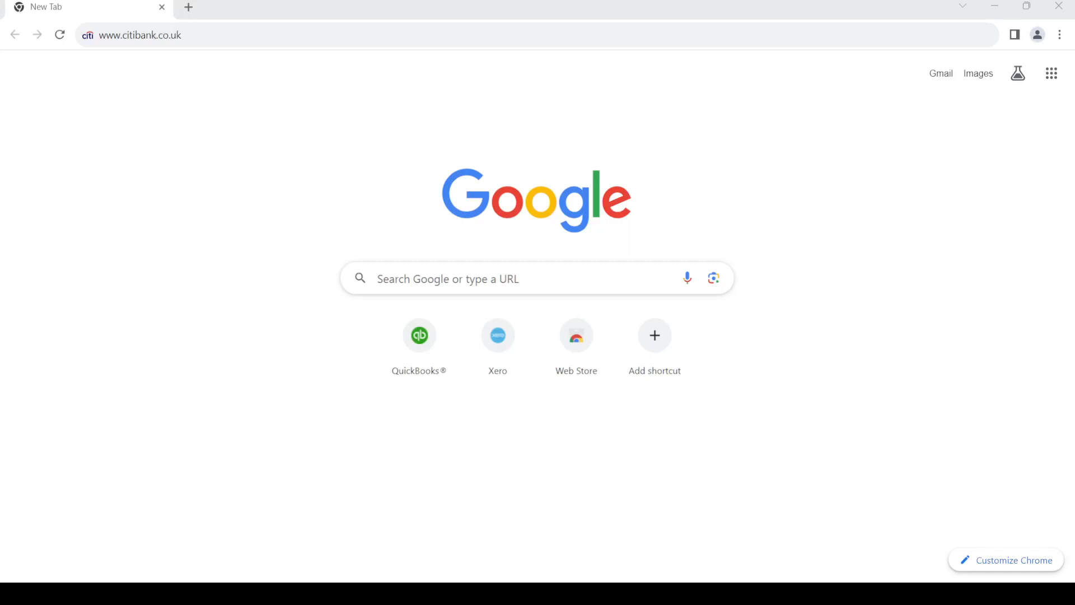
pyautogui.moveTo(721, 241)
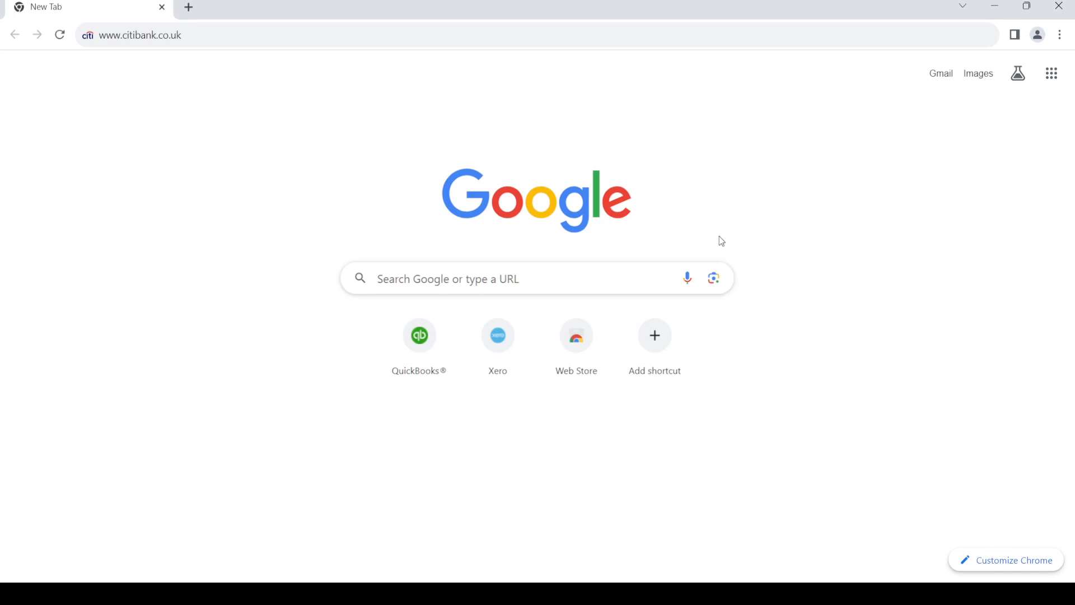
pyautogui.moveTo(541, 255)
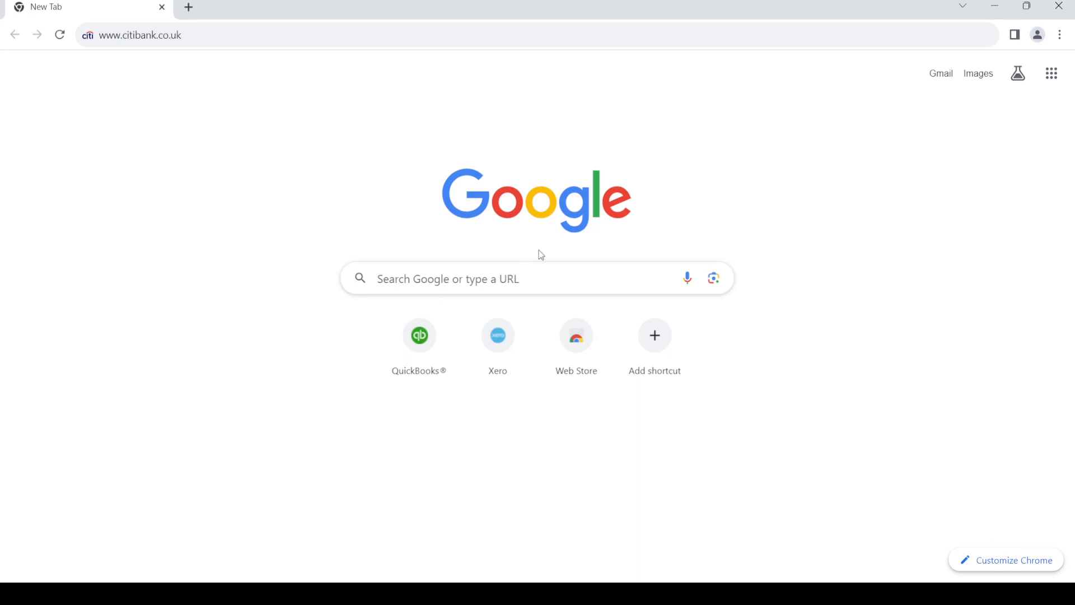
pyautogui.moveTo(480, 175)
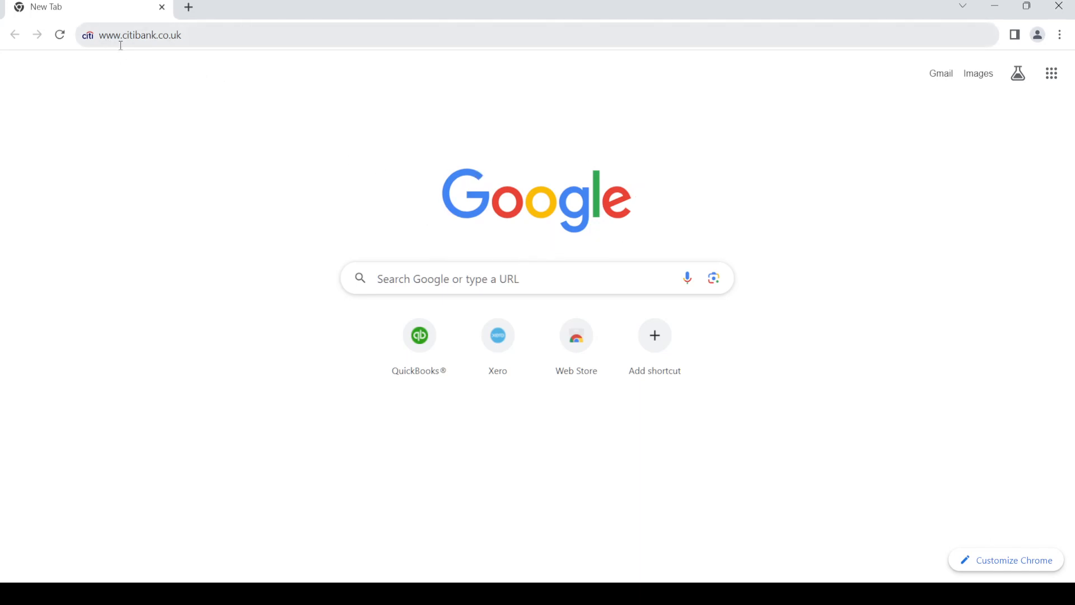
pyautogui.moveTo(165, 50)
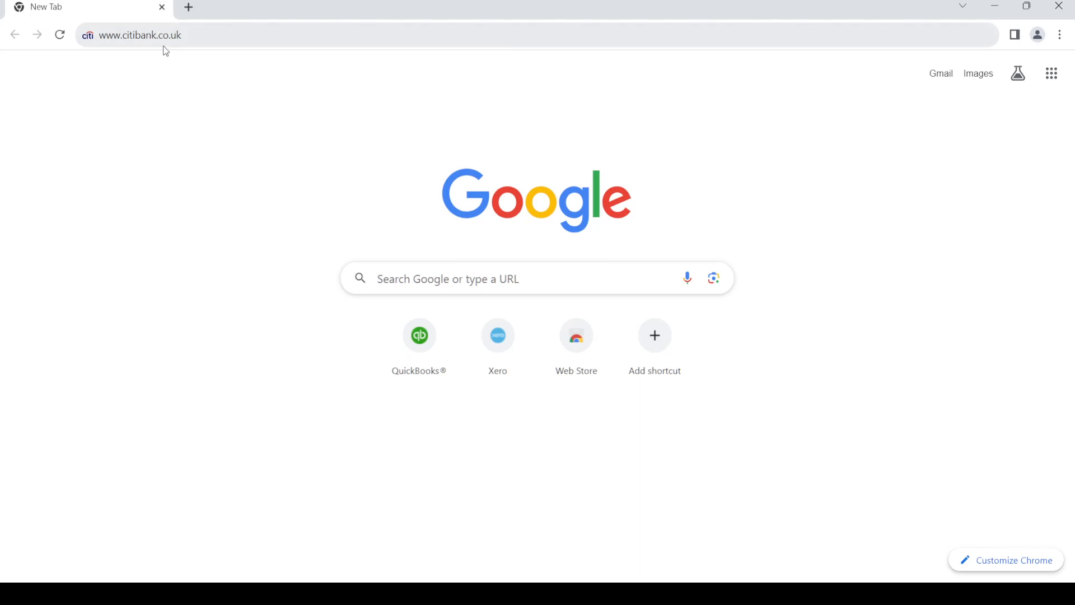
# Load citibank.co.uk and close the Safe Scam Alert popup to reveal the homepage.
pyautogui.click(140, 35)
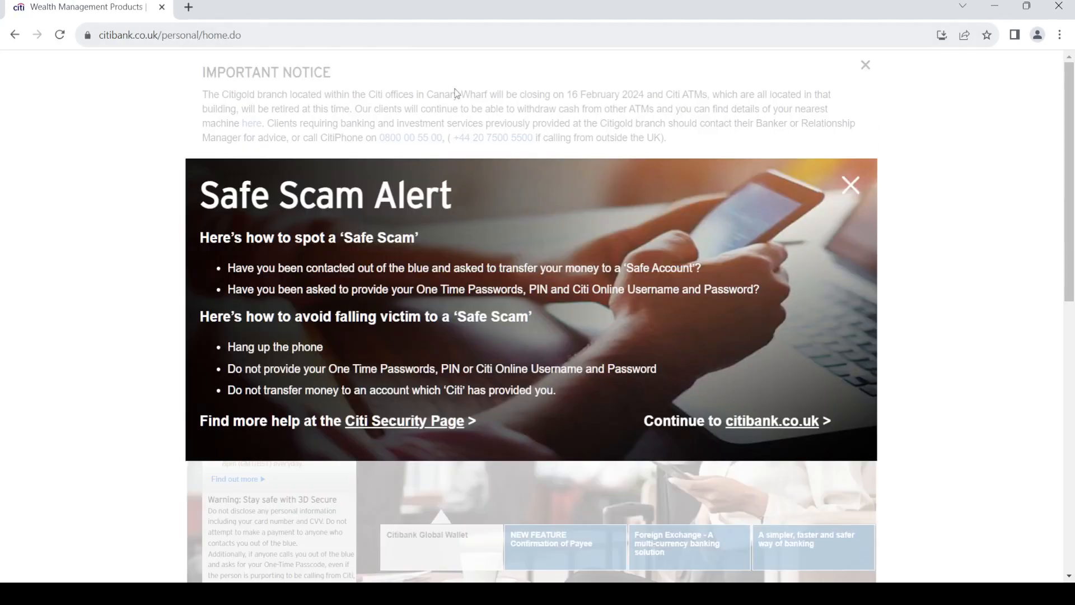
pyautogui.click(851, 185)
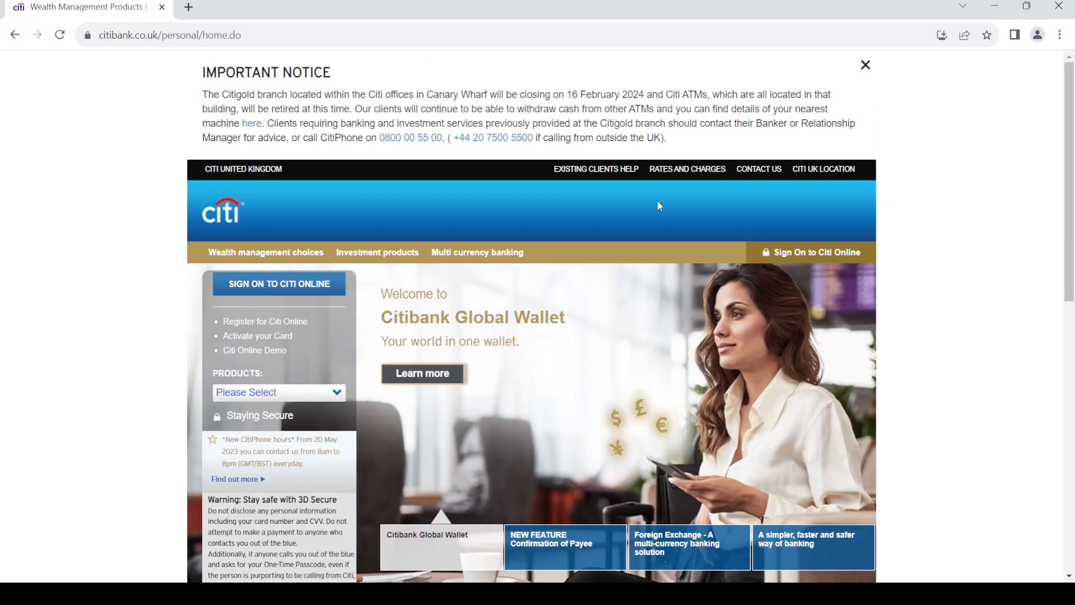
pyautogui.scroll(-3)
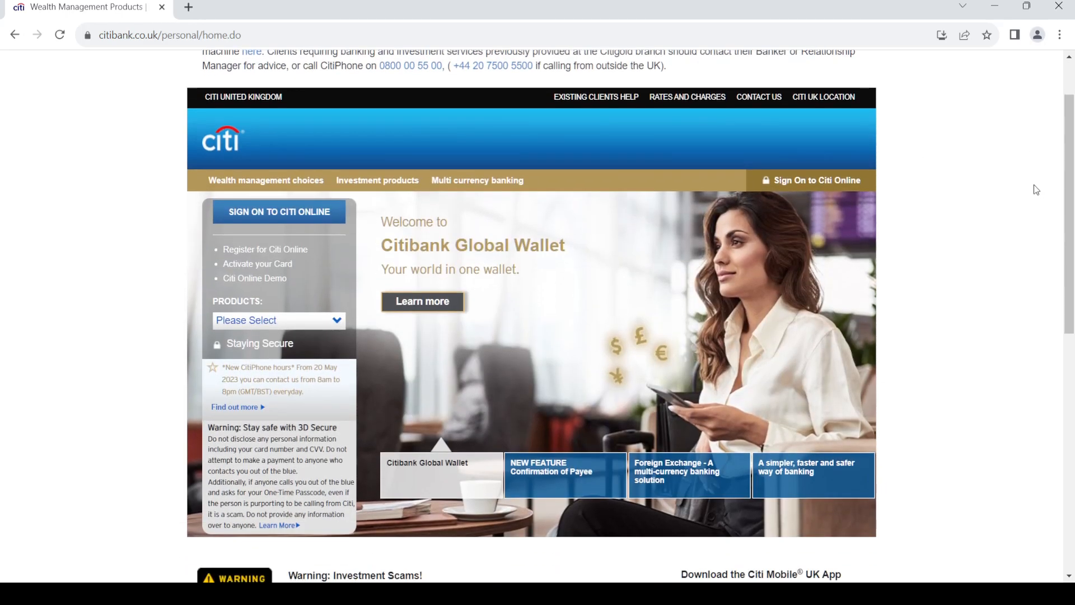
pyautogui.moveTo(798, 189)
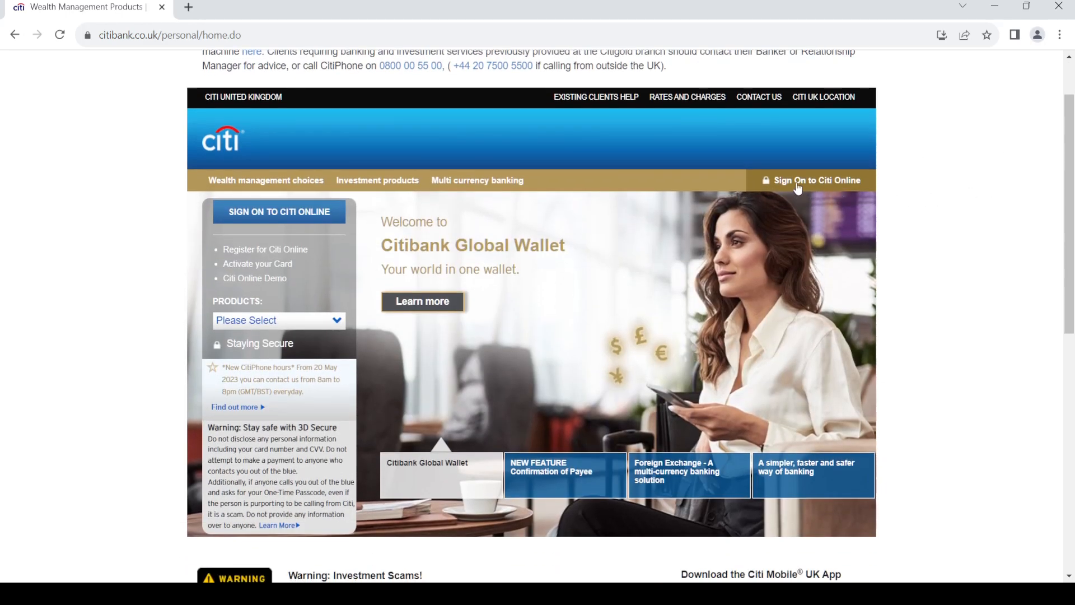
pyautogui.moveTo(807, 187)
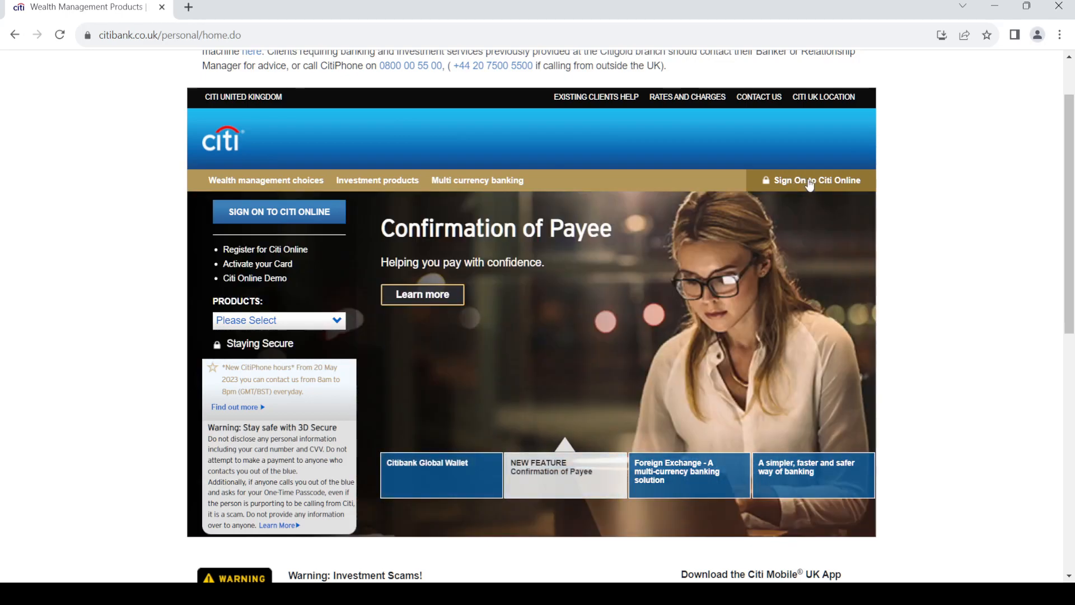
pyautogui.click(815, 180)
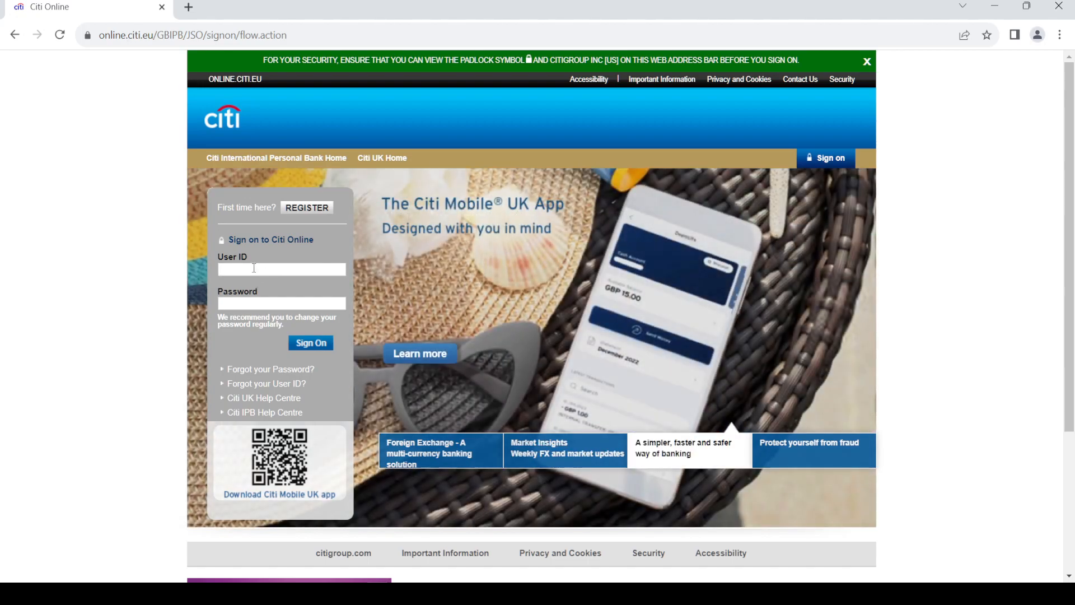
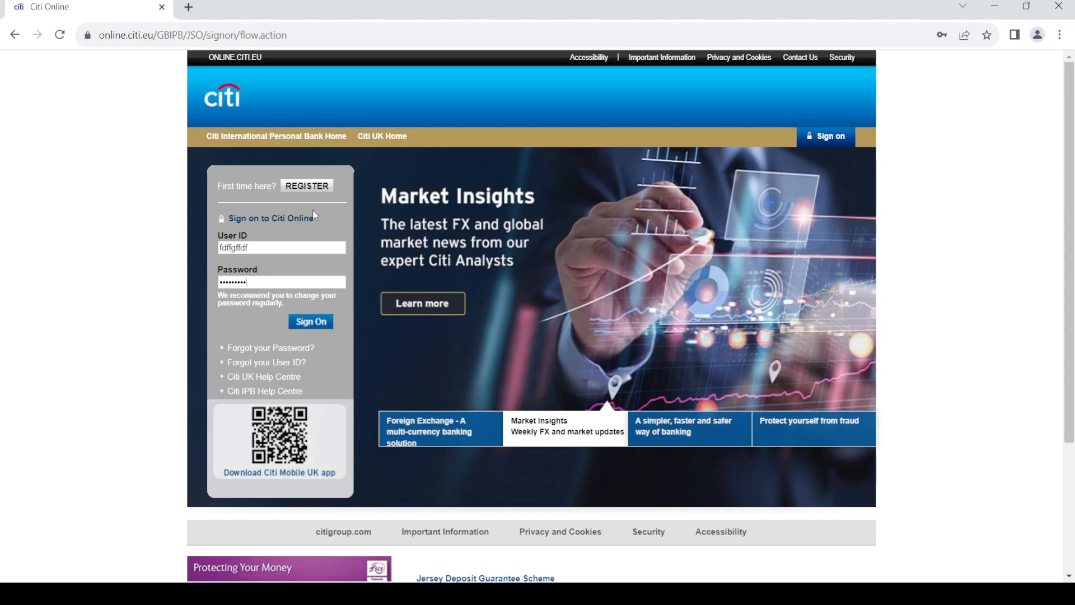
pyautogui.moveTo(306, 189)
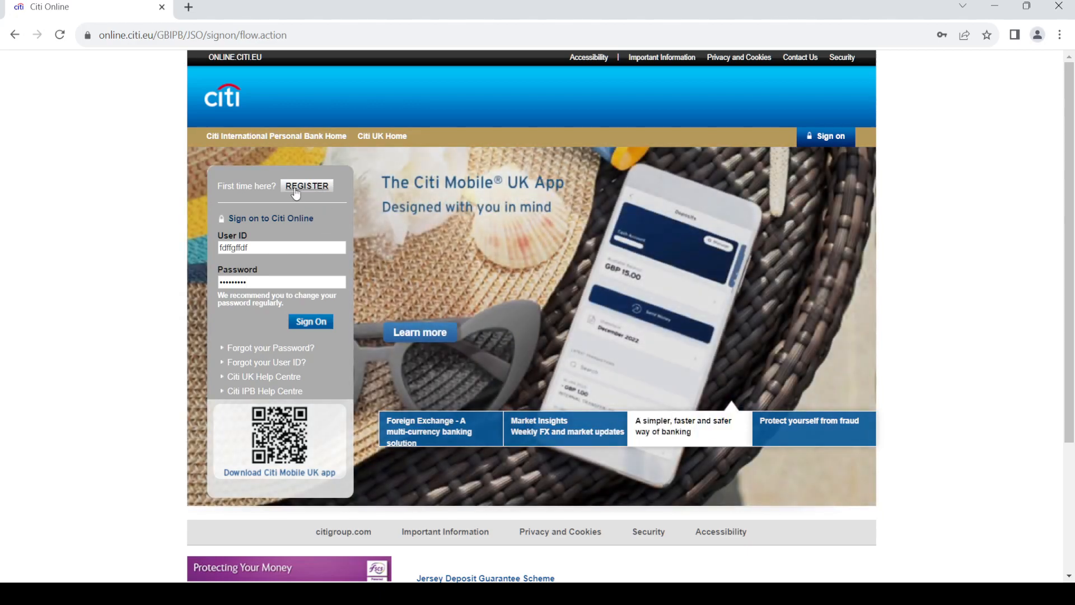
# Choose REGISTER under 'First time here?' and place the cursor in the Citi Card Number field.
pyautogui.click(306, 186)
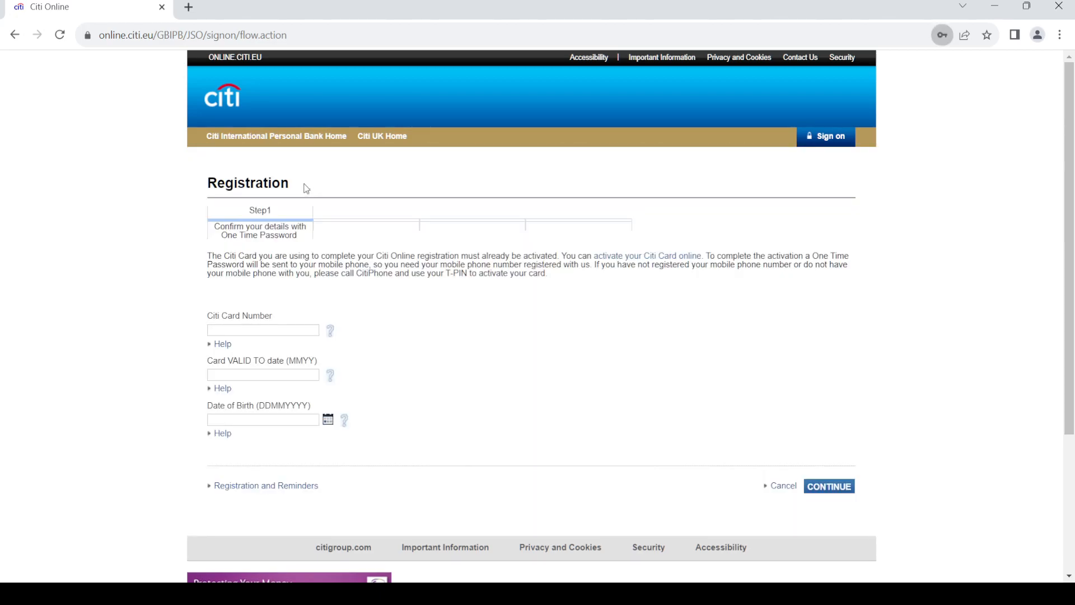
pyautogui.moveTo(997, 63)
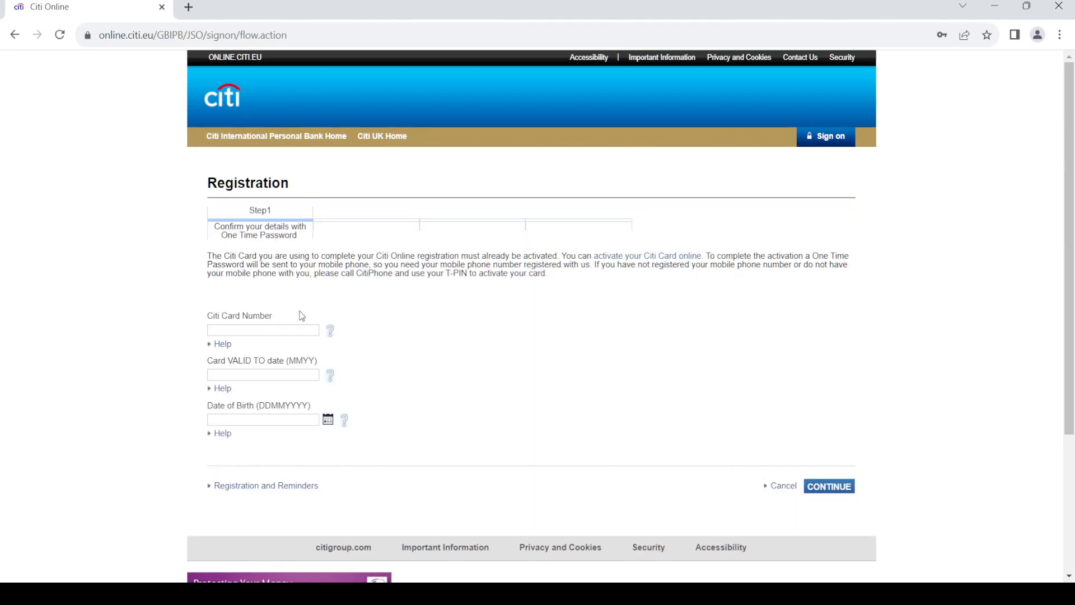
pyautogui.click(262, 330)
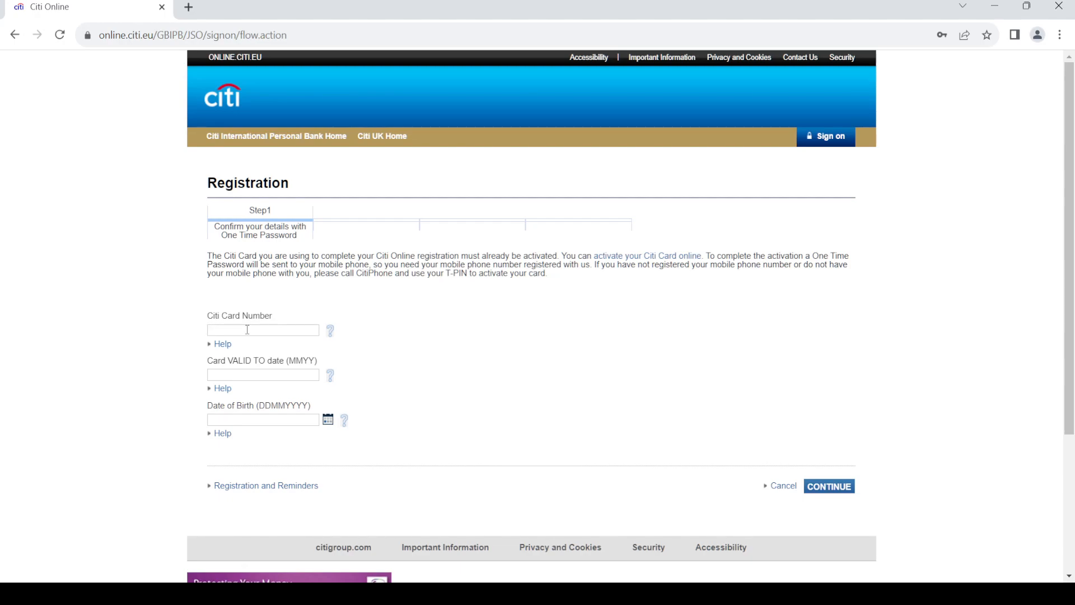
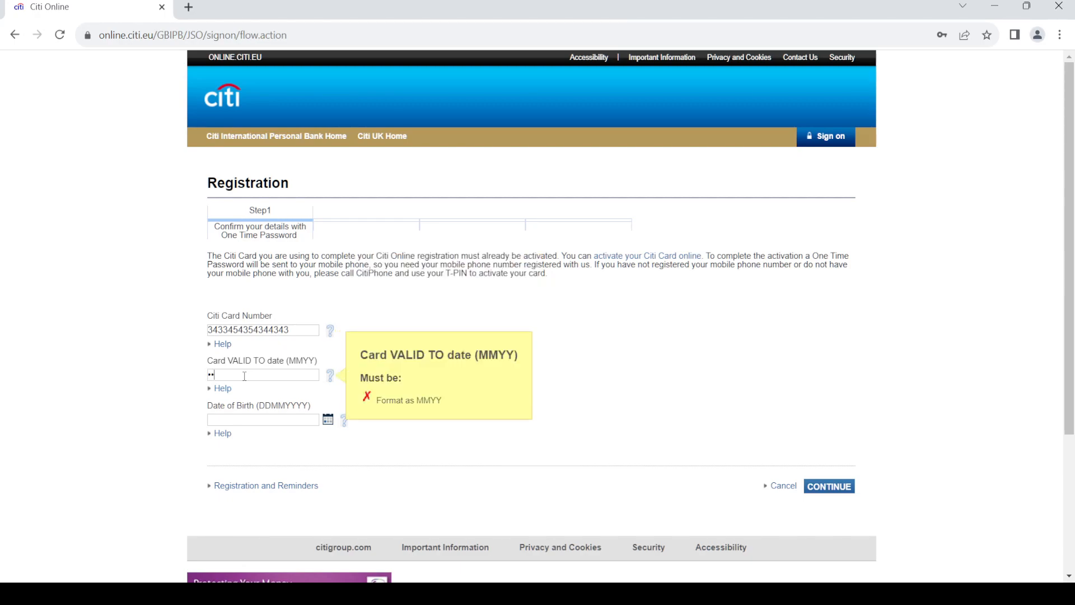
pyautogui.press('Backspace')
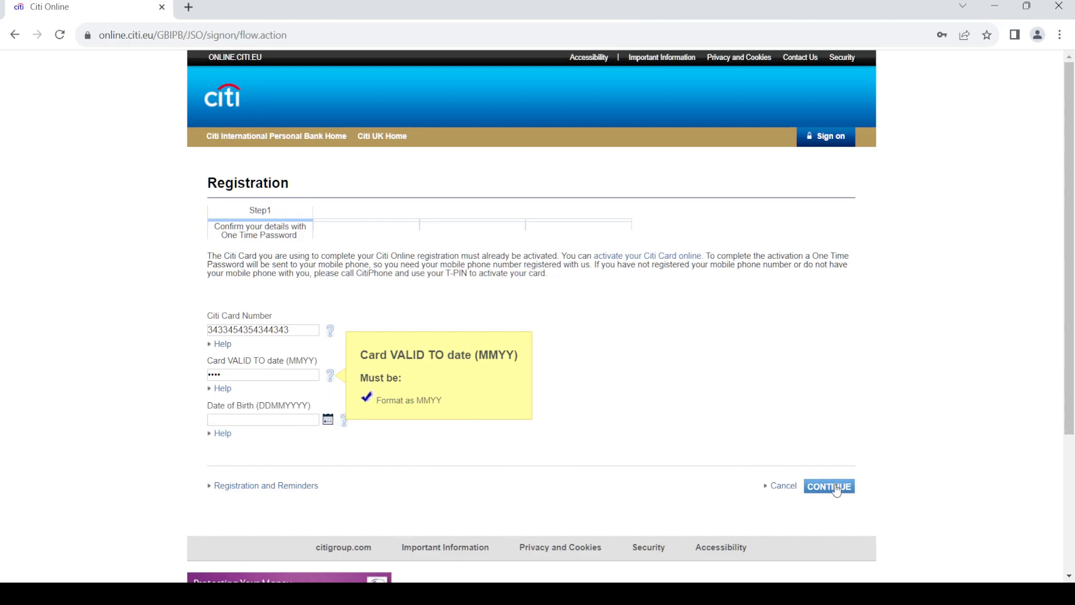
pyautogui.moveTo(519, 252)
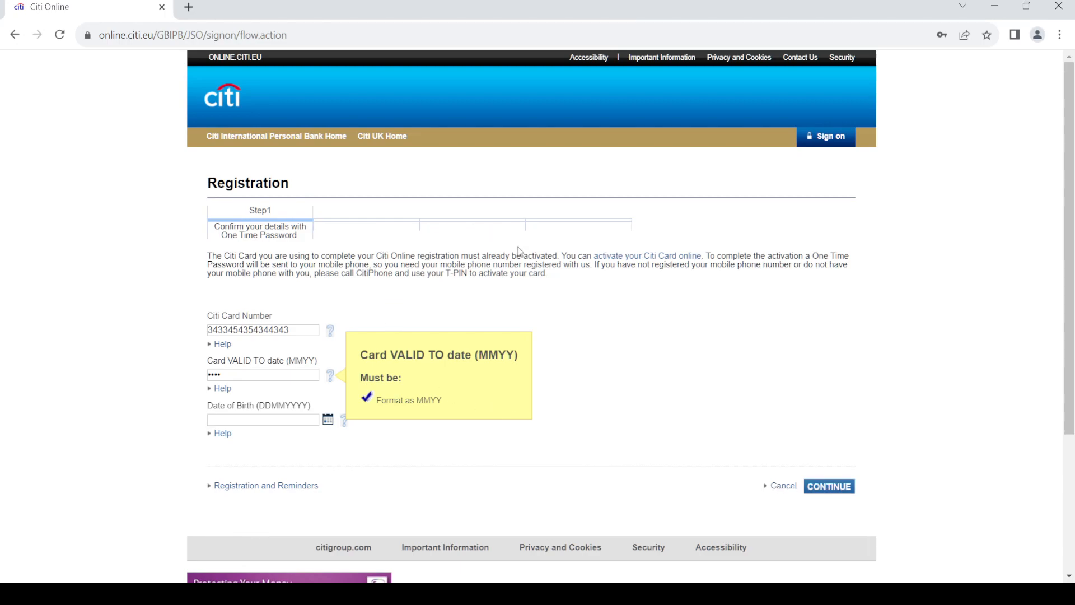
pyautogui.moveTo(661, 402)
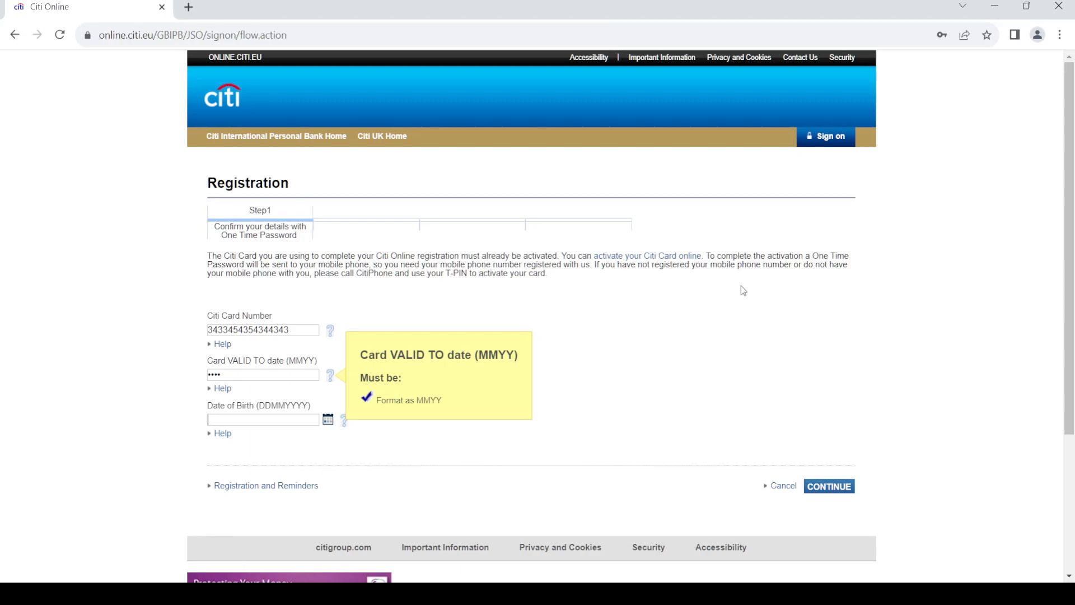
pyautogui.moveTo(691, 166)
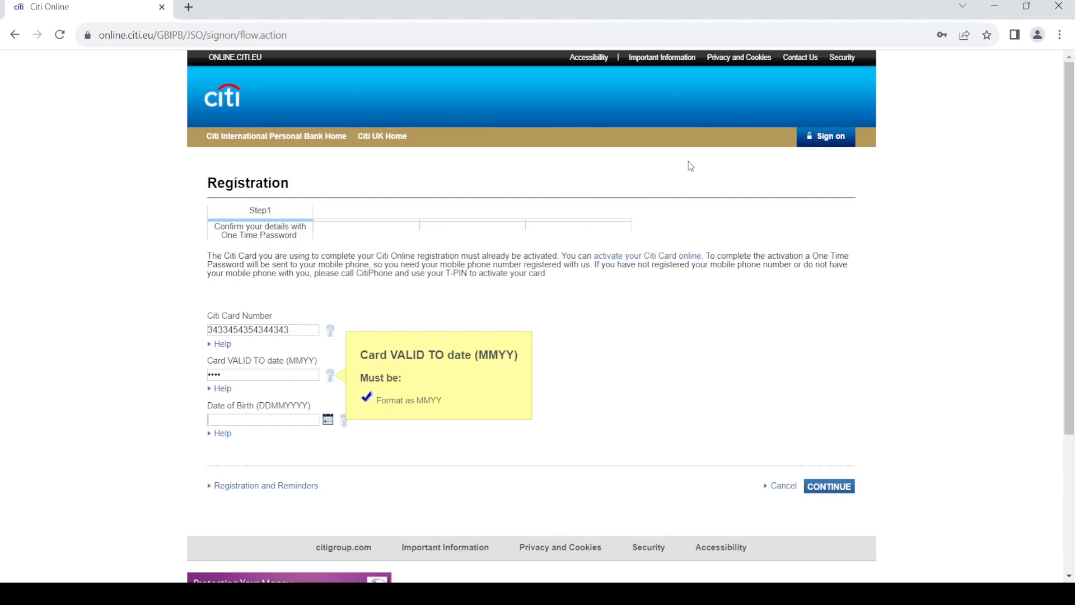